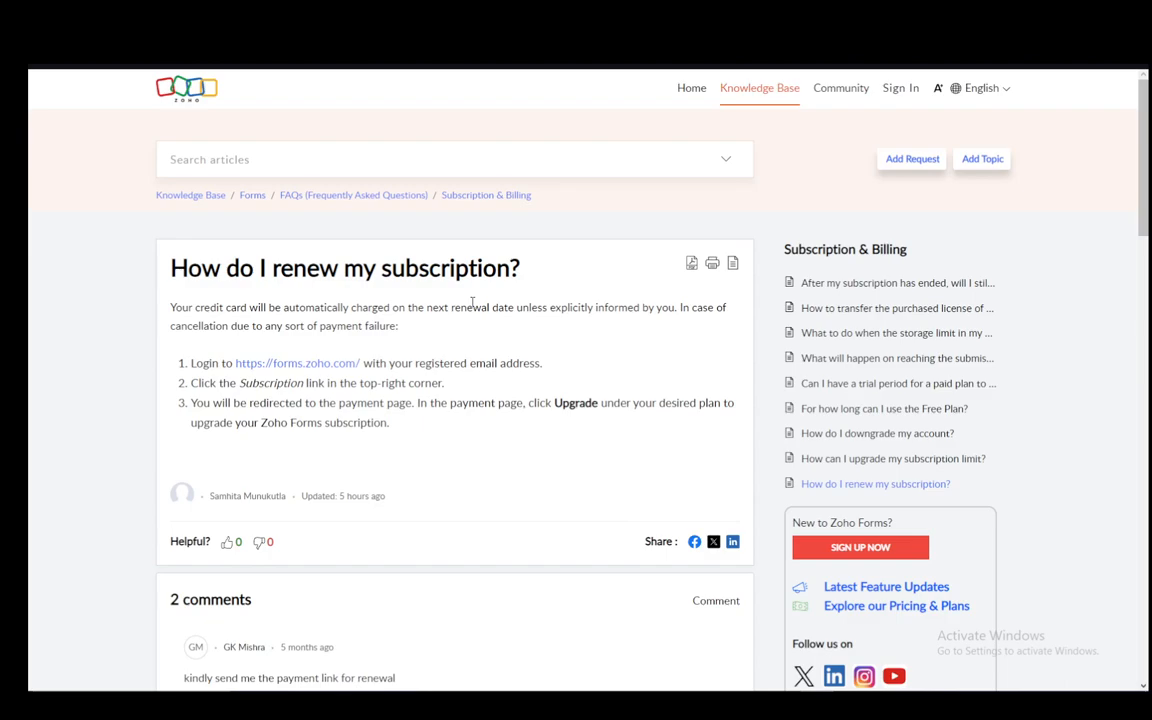
{"action": "mouse_move", "coordinate": [472, 302]}
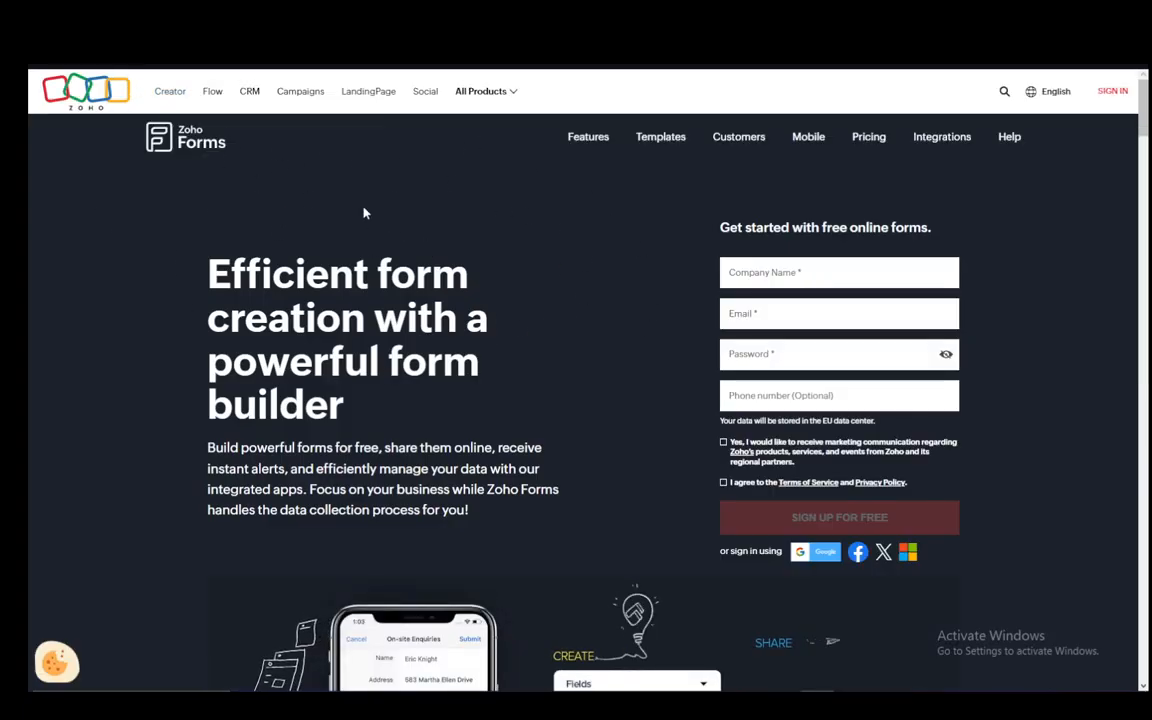
{"action": "left_click", "coordinate": [1112, 91]}
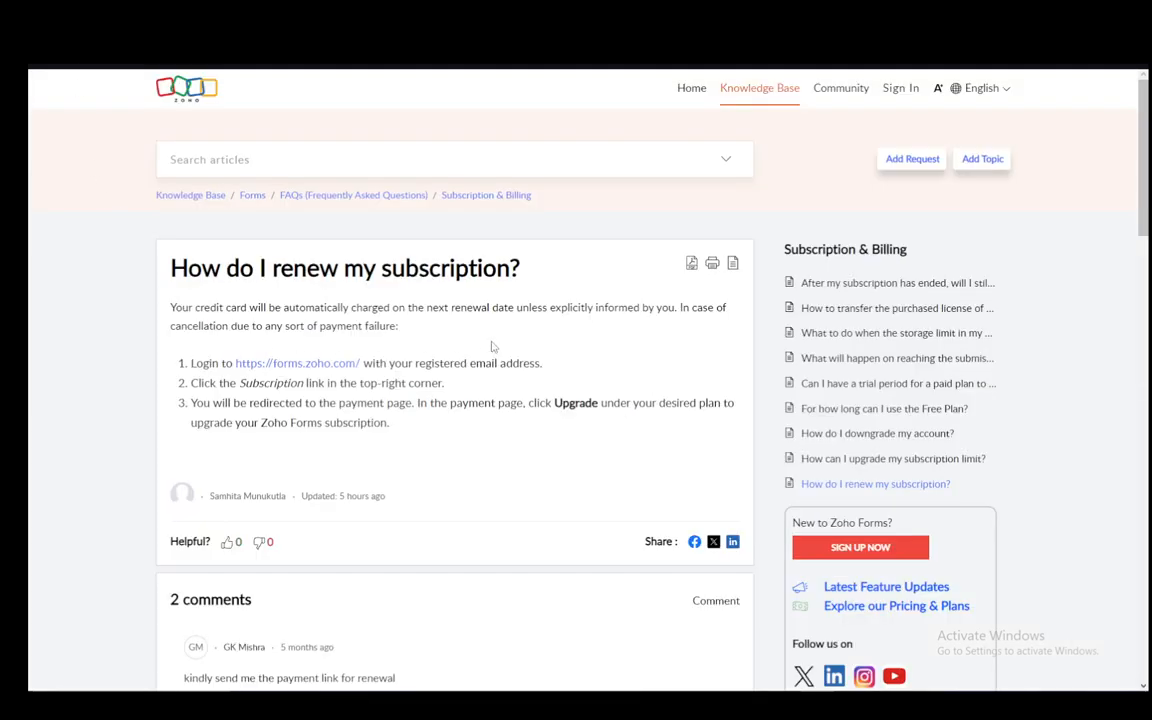
{"action": "mouse_move", "coordinate": [309, 220]}
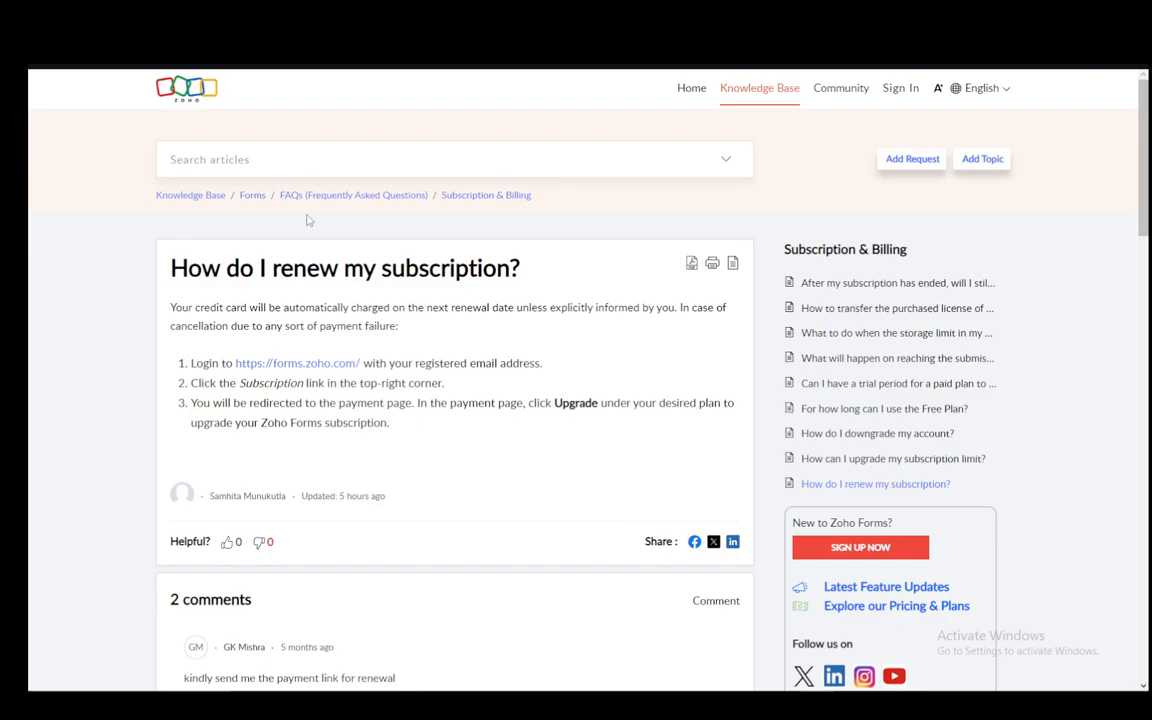
{"action": "mouse_move", "coordinate": [471, 419]}
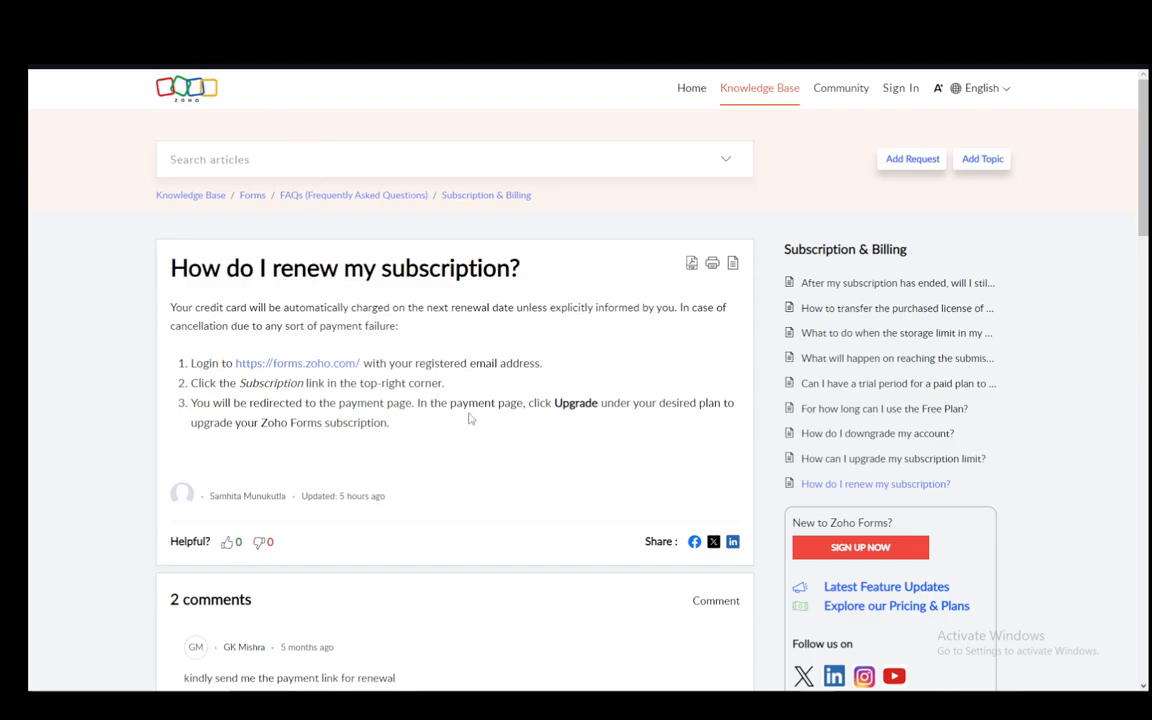